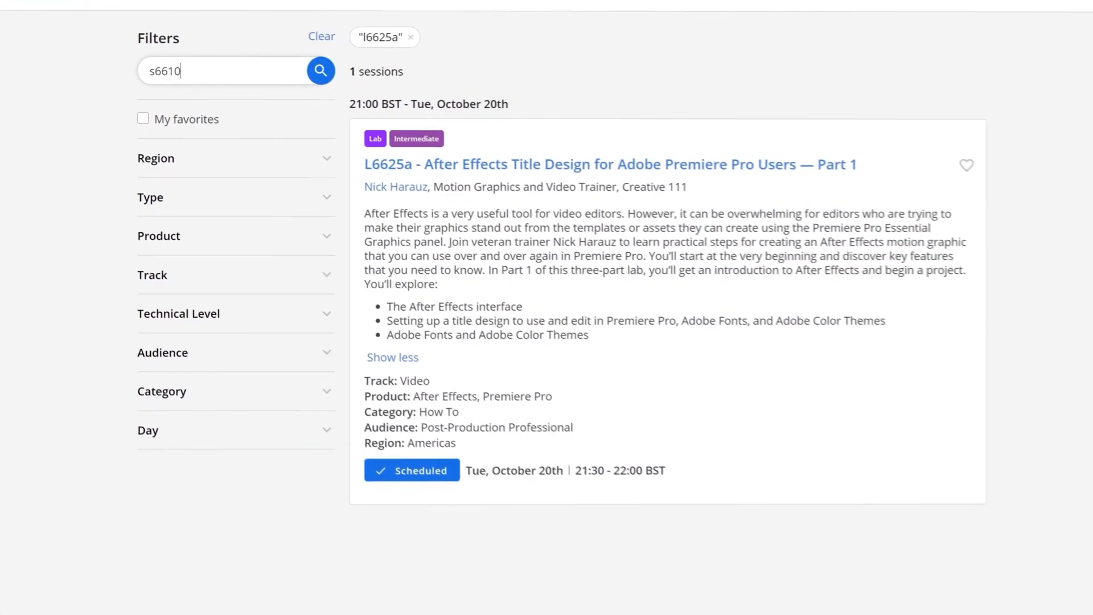
# - Search the catalog for s6610 and expand the Multi-Camera Editing Workflow session description
pyautogui.click(319, 71)
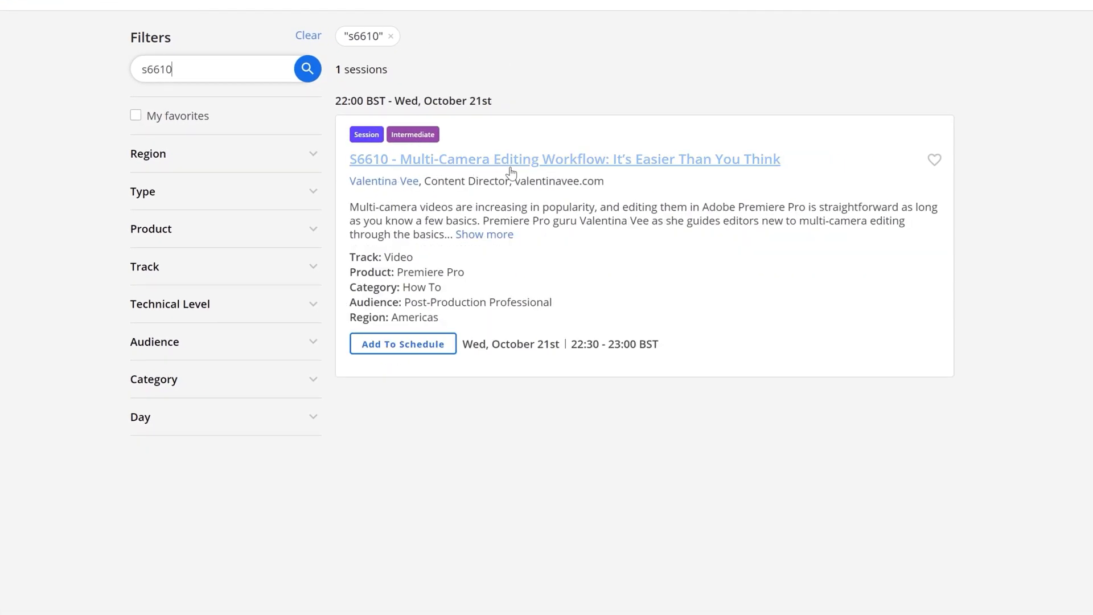
pyautogui.moveTo(761, 165)
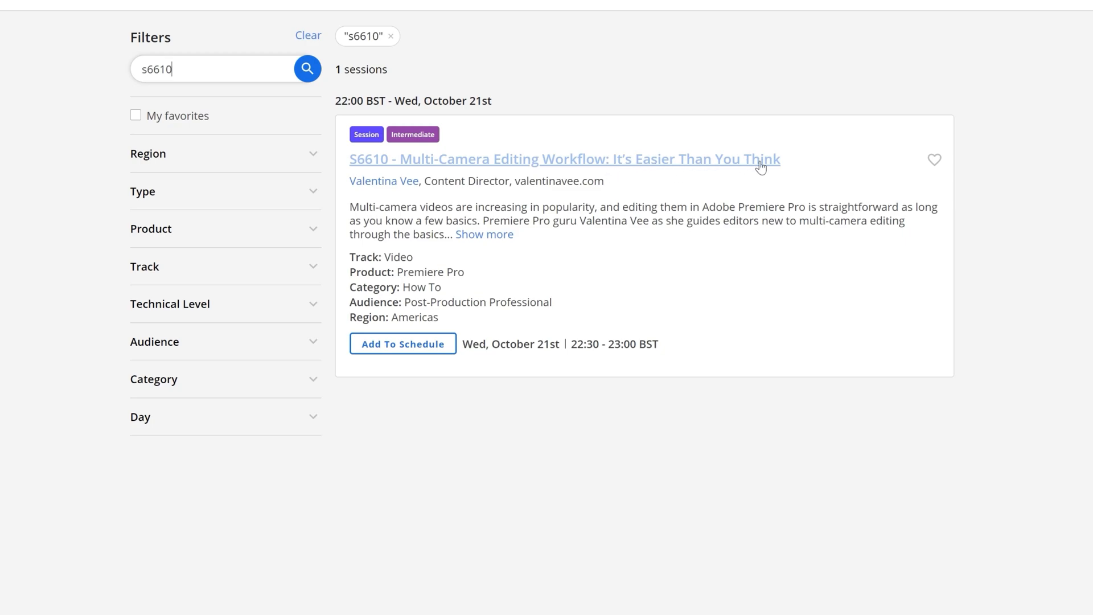
pyautogui.click(484, 234)
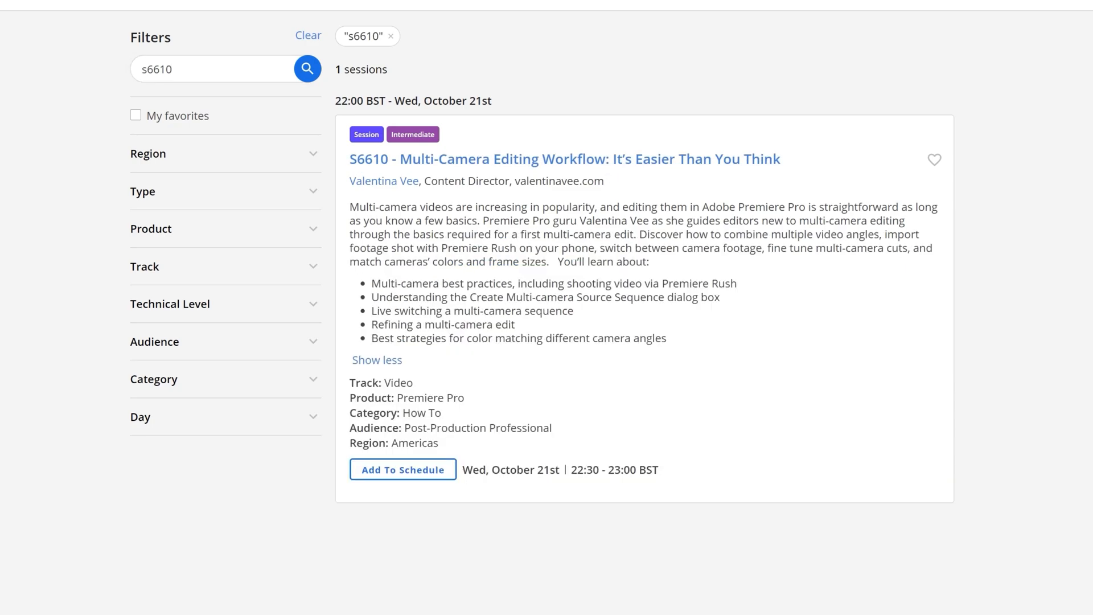